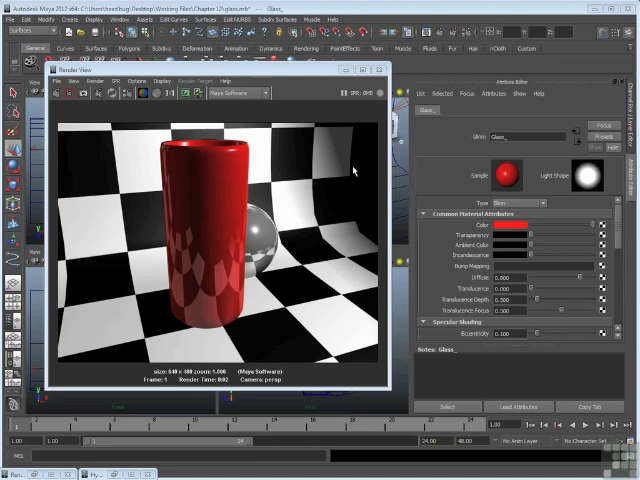
mouse_move(222, 191)
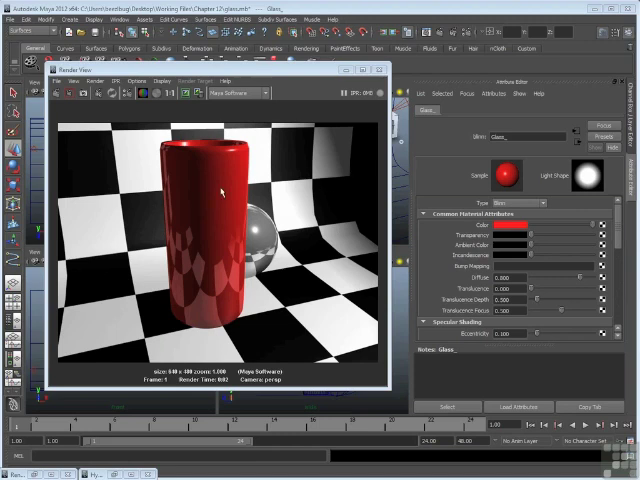
mouse_move(187, 325)
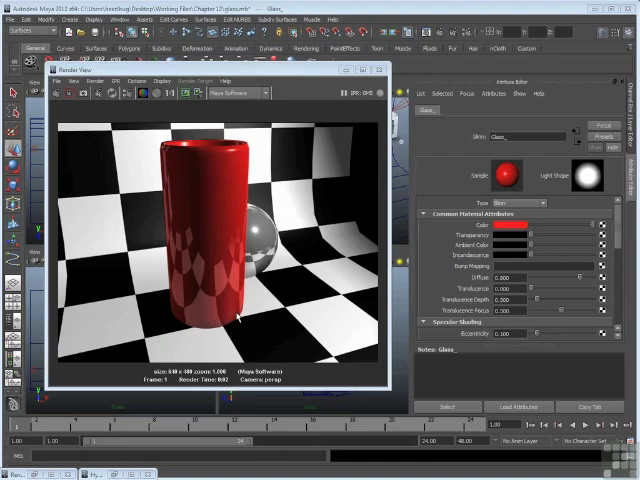
mouse_move(285, 290)
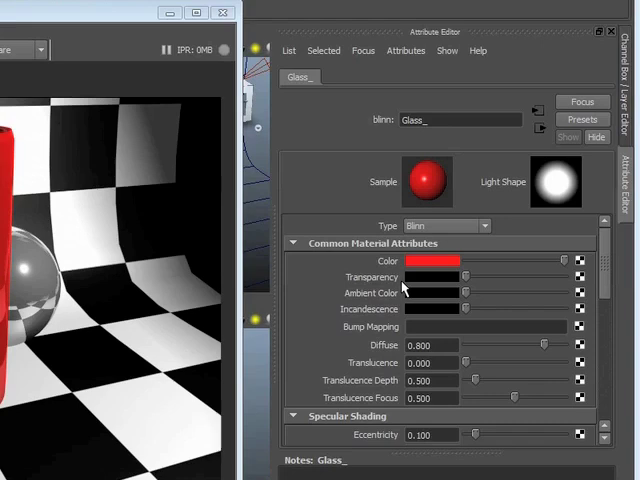
mouse_move(405, 290)
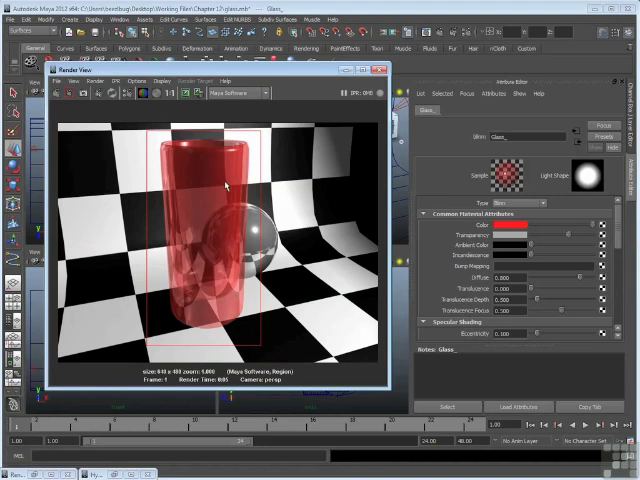
mouse_move(230, 313)
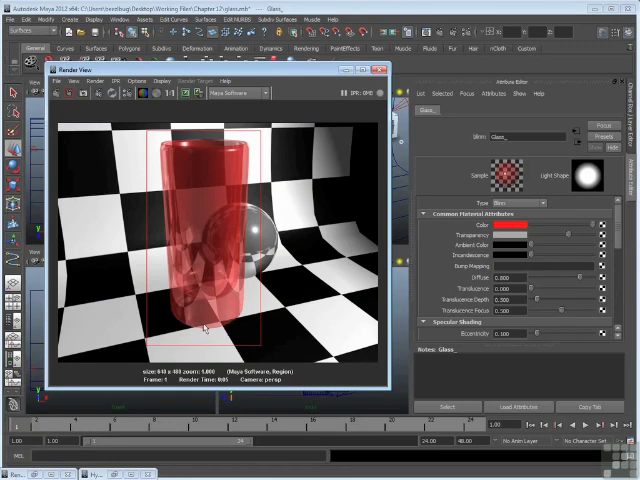
mouse_move(198, 290)
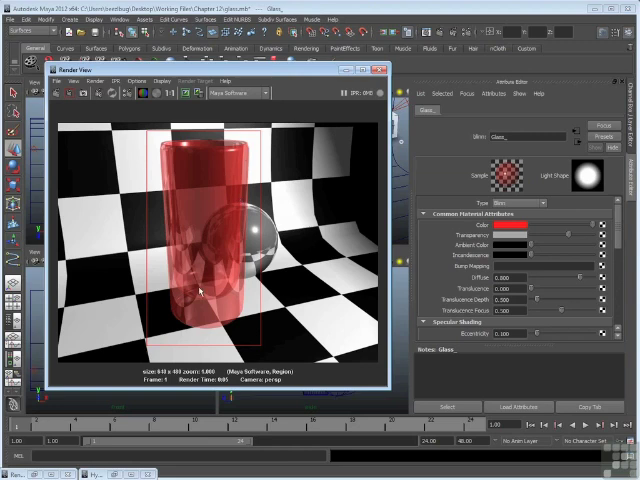
mouse_move(233, 170)
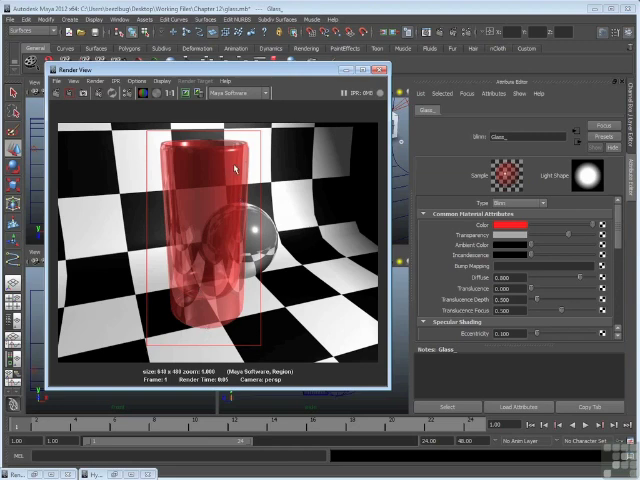
mouse_move(177, 263)
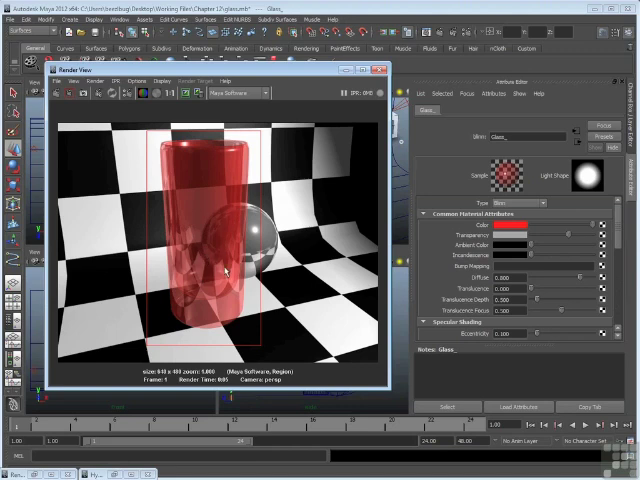
mouse_move(197, 180)
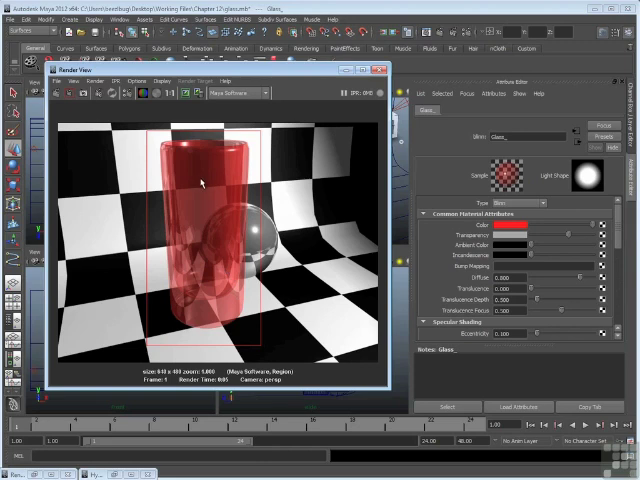
mouse_move(216, 314)
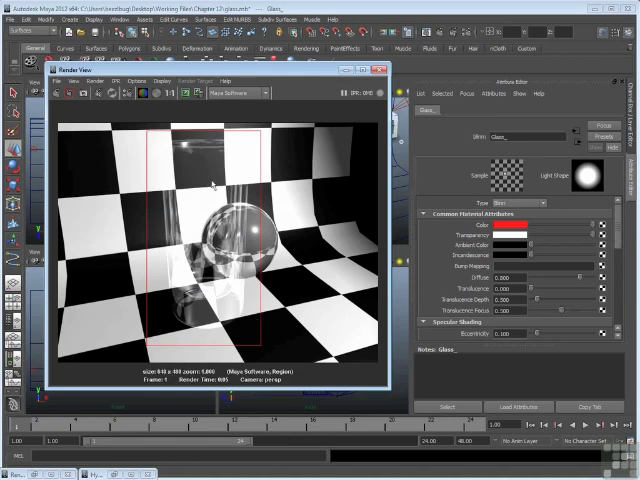
mouse_move(187, 152)
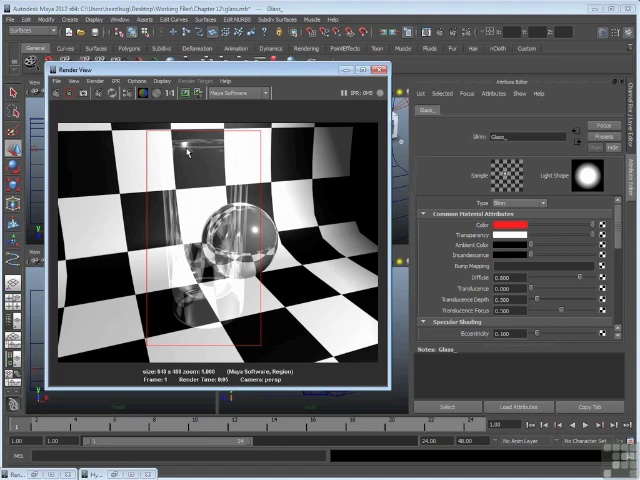
mouse_move(188, 199)
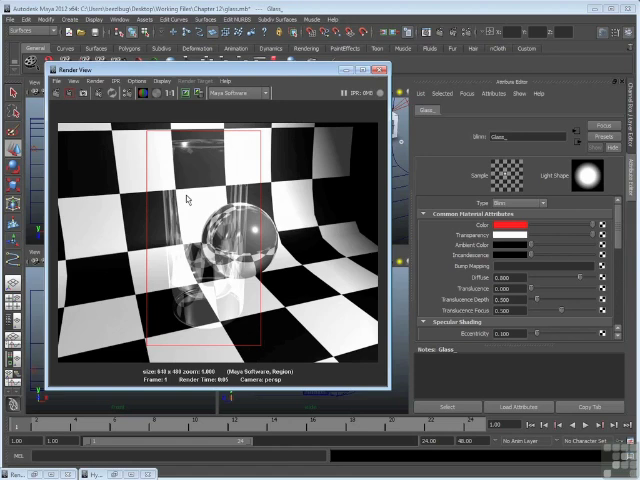
mouse_move(192, 152)
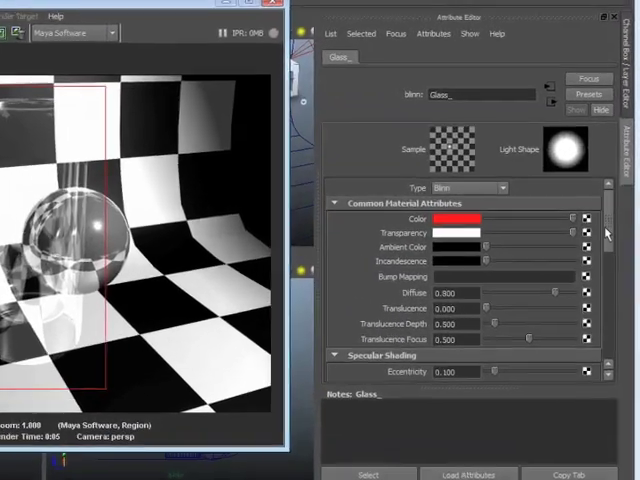
Scroll the Glass_ Attribute Editor down to the Raytrace Options refraction settings.
scroll("down", 3)
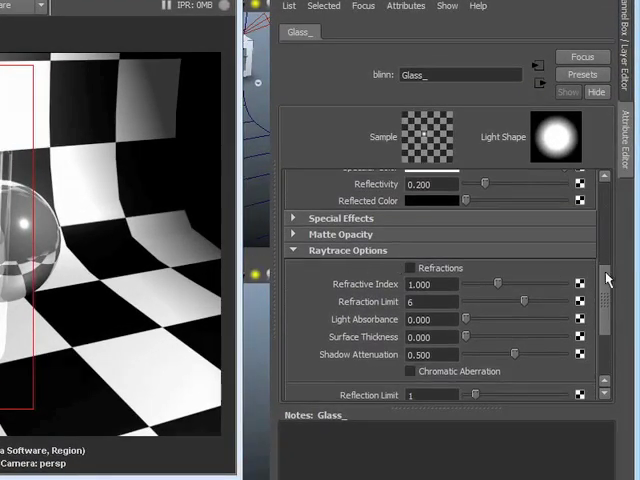
scroll("down", 3)
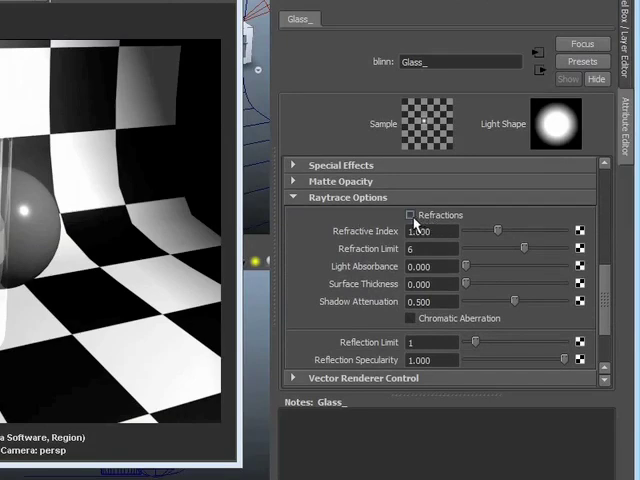
Enable Refractions in the Glass_ material's Raytrace Options.
left_click(410, 215)
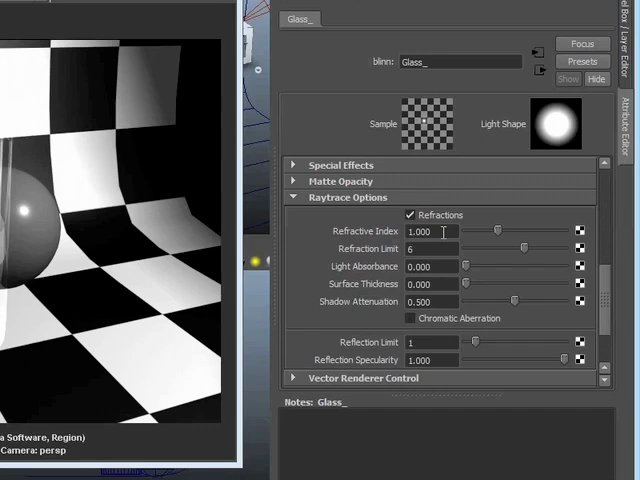
mouse_move(372, 248)
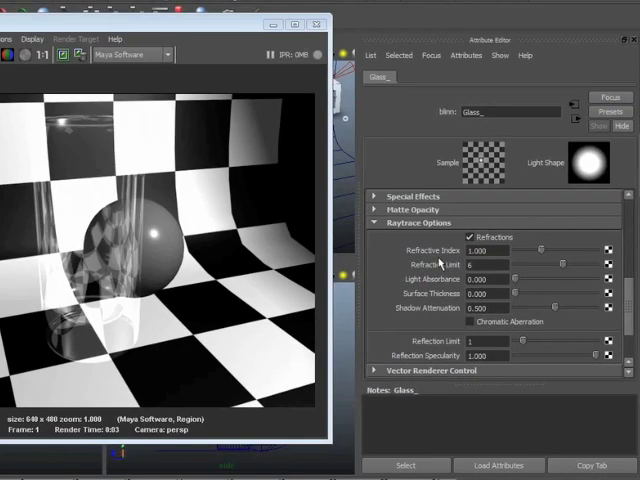
mouse_move(490, 262)
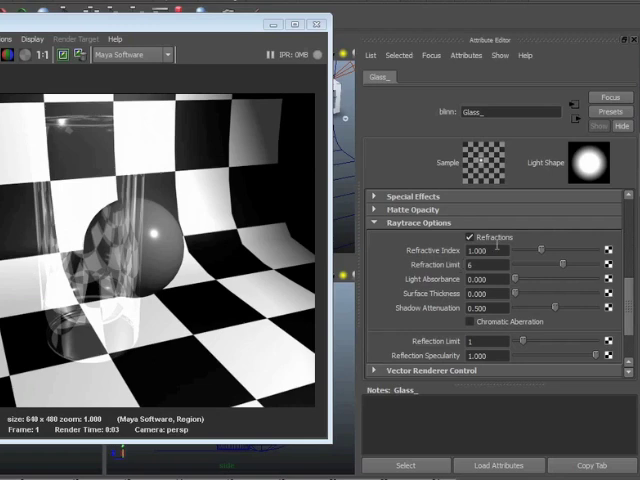
mouse_move(445, 264)
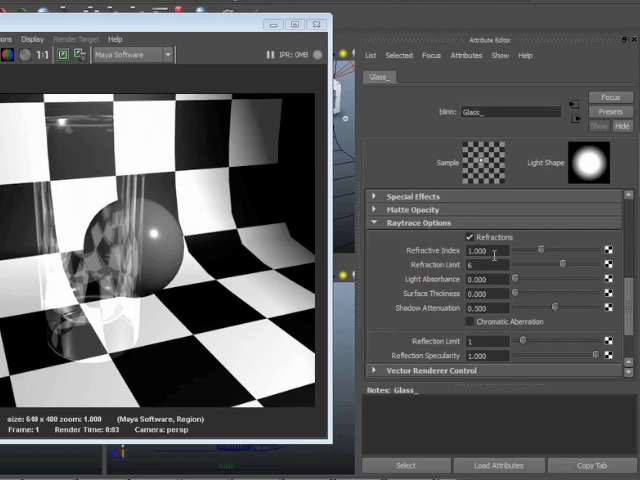
mouse_move(450, 260)
type("1.500")
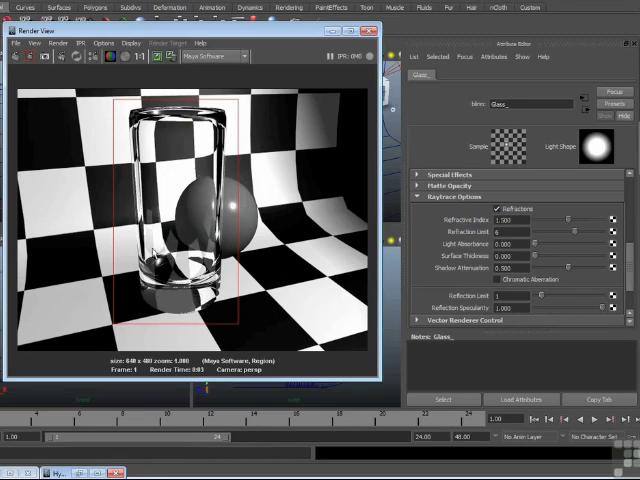
mouse_move(190, 175)
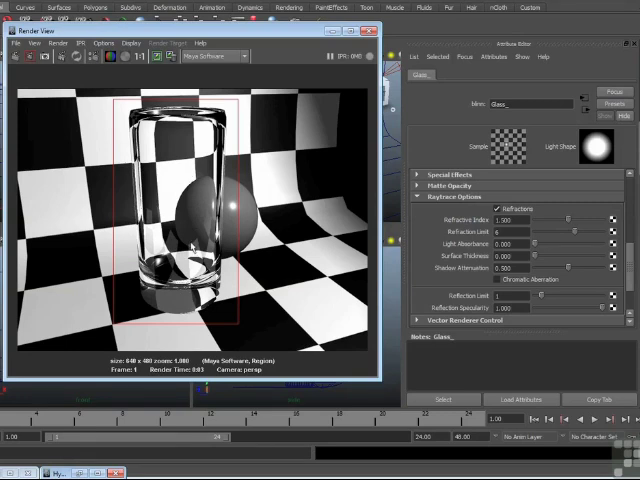
mouse_move(207, 140)
type("1.100")
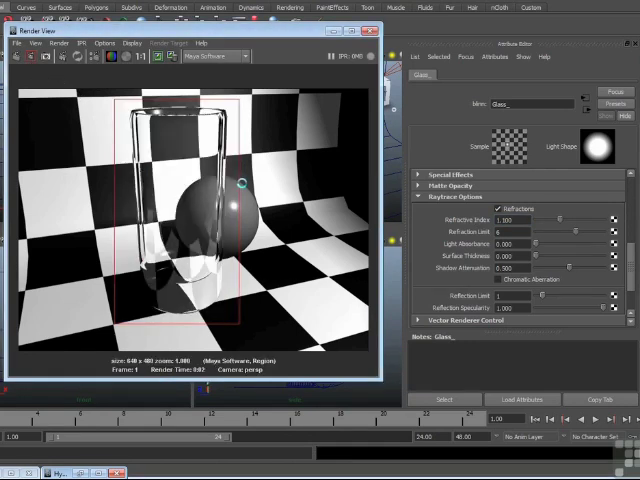
mouse_move(240, 188)
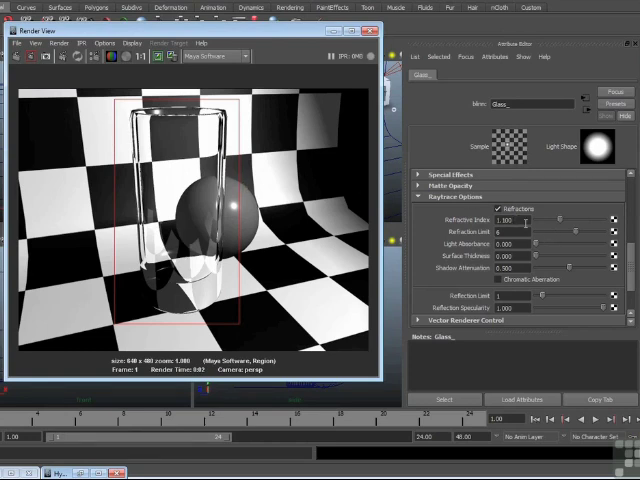
Select the Glass_ Refractive Index field to replace it with 1.600.
triple_click(515, 220)
type("1.600")
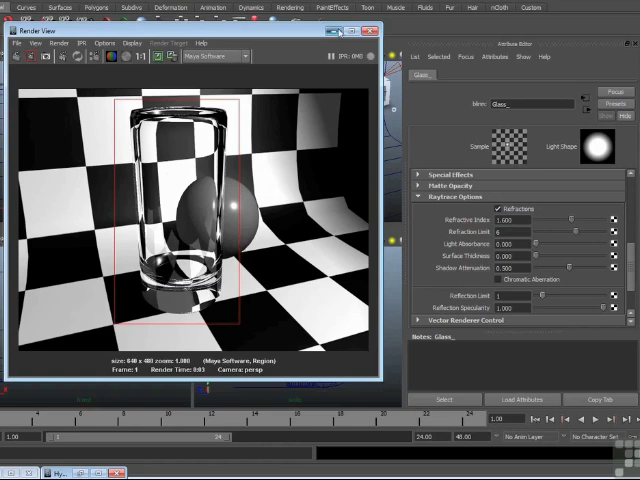
Minimize the Render View to return to the perspective scene.
left_click(371, 31)
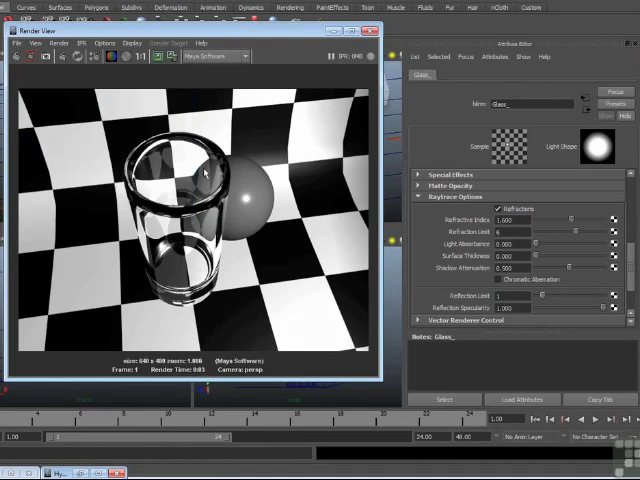
mouse_move(163, 160)
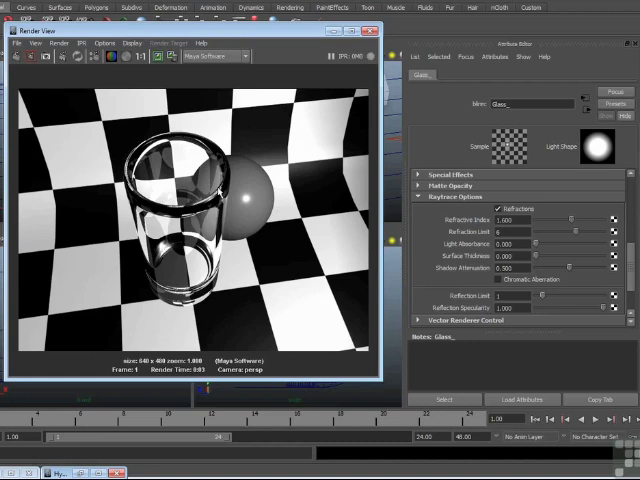
mouse_move(218, 253)
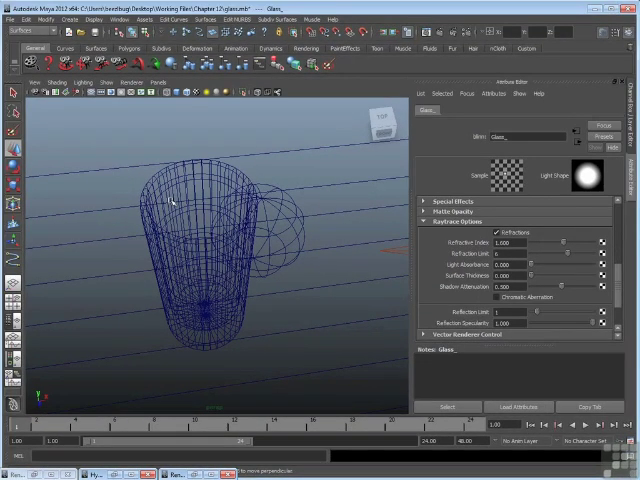
mouse_move(243, 245)
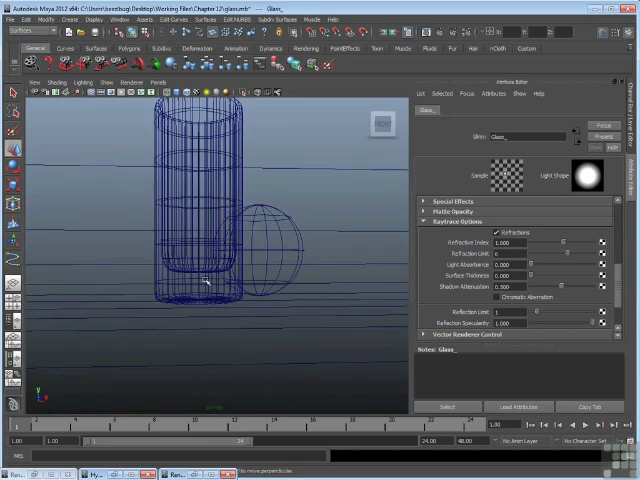
mouse_move(220, 275)
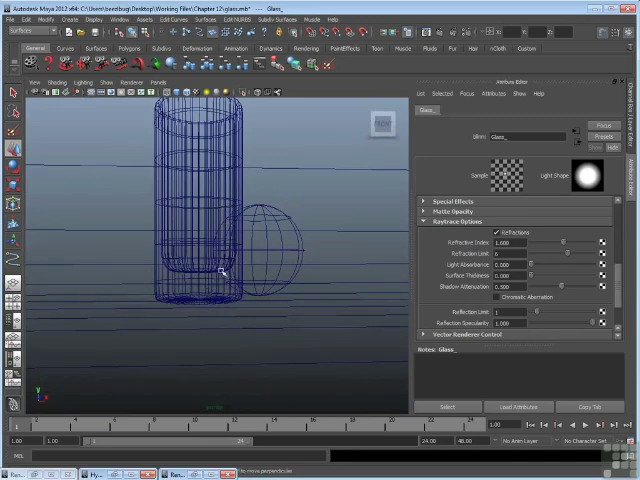
mouse_move(207, 302)
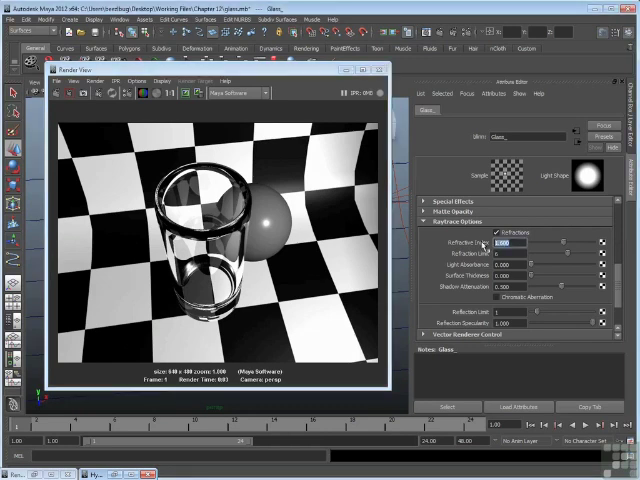
Replace the Glass_ Refractive Index value with 1.400 and confirm it.
triple_click(508, 243)
type("1.400")
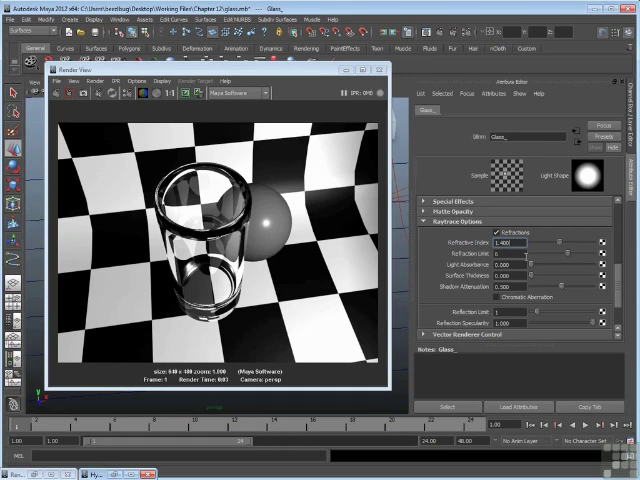
left_click(62, 93)
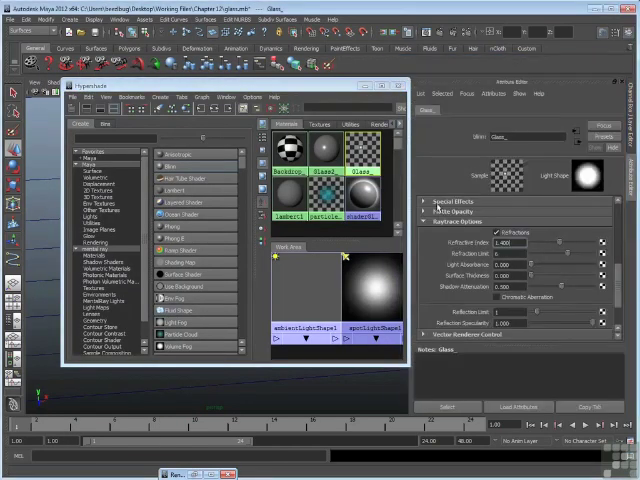
Bring up the Hypershade listing the Glass_ and Glass2_ materials.
left_click(312, 158)
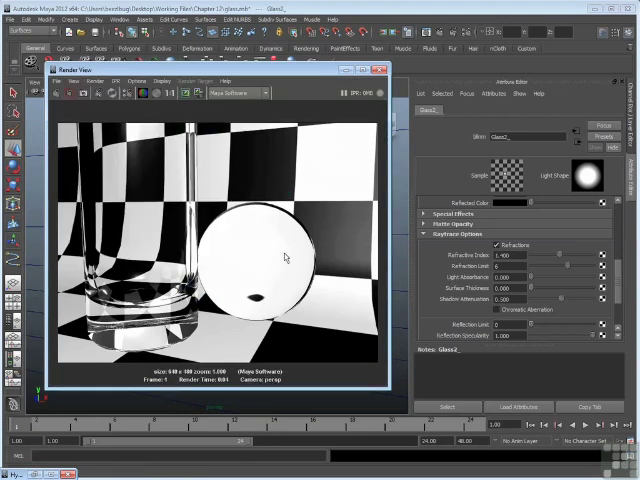
mouse_move(225, 244)
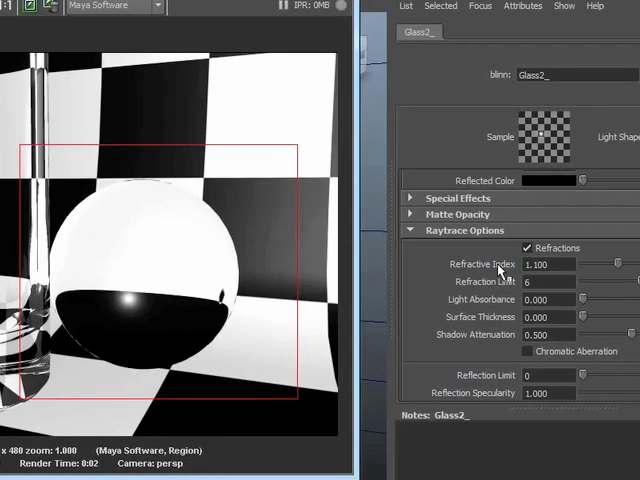
mouse_move(503, 277)
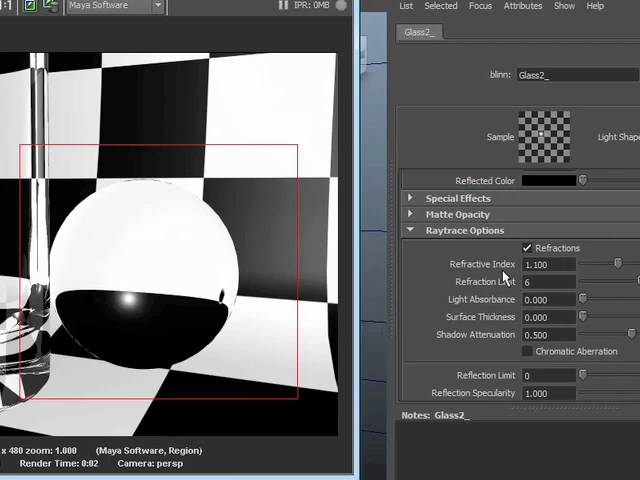
Try a Glass2_ refractive index of 0.700, then settle on 0.900.
triple_click(545, 264)
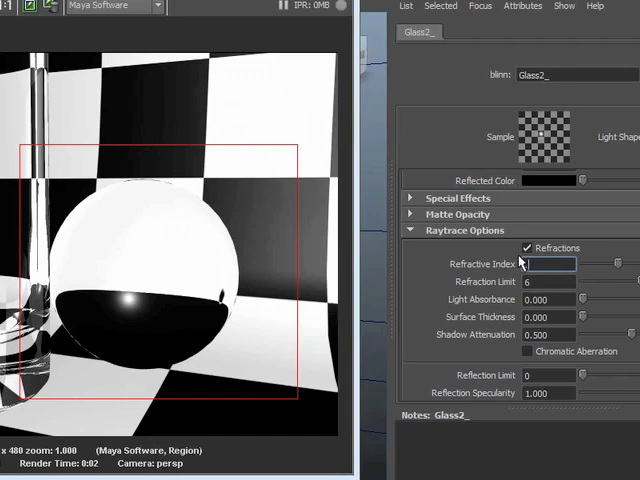
type("0.700")
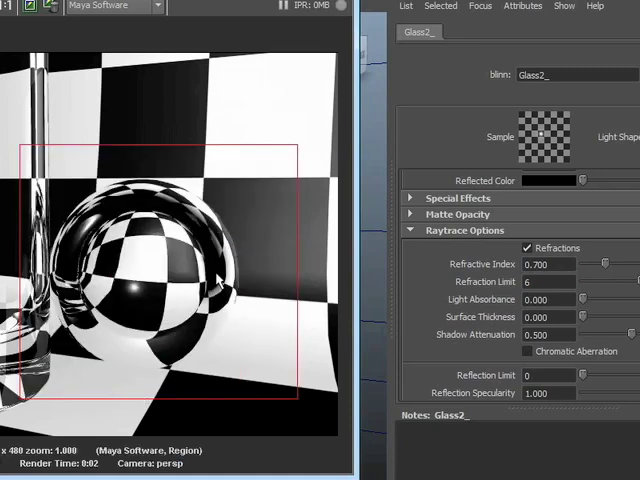
triple_click(548, 264)
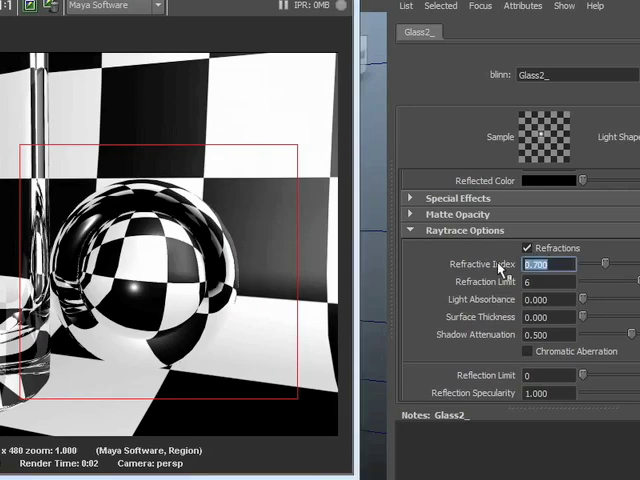
triple_click(548, 264)
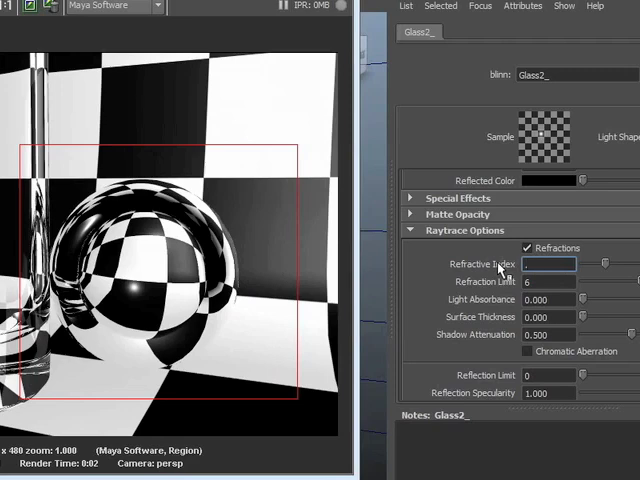
type("0.900")
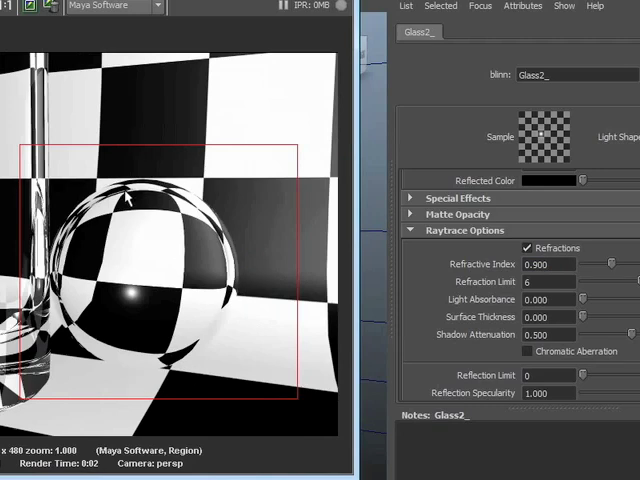
mouse_move(226, 266)
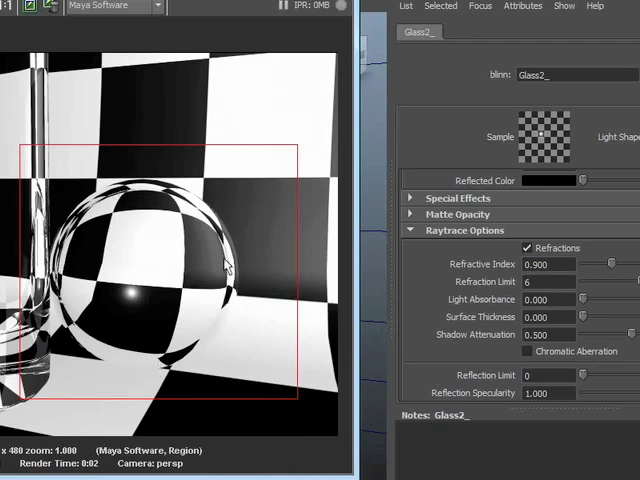
mouse_move(110, 200)
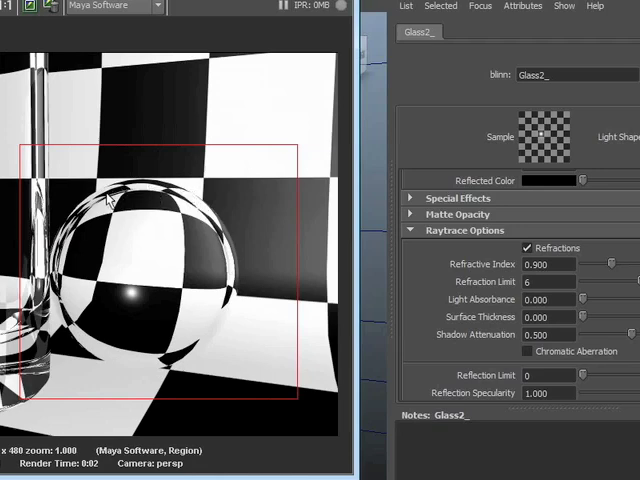
mouse_move(180, 370)
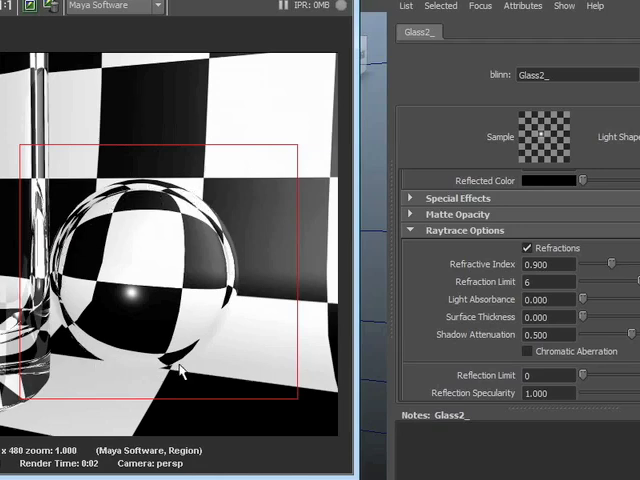
mouse_move(108, 248)
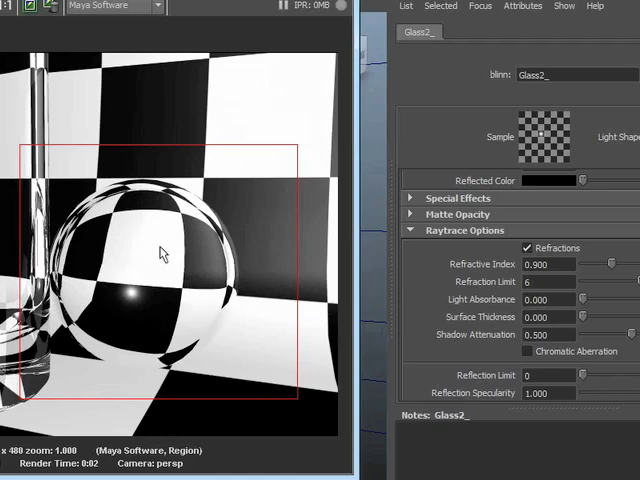
mouse_move(350, 253)
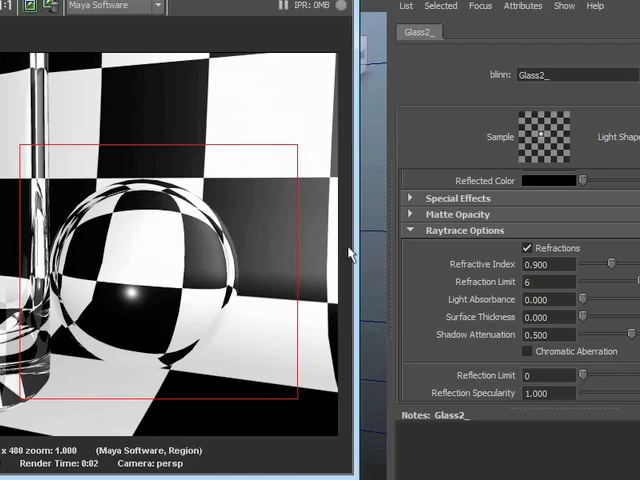